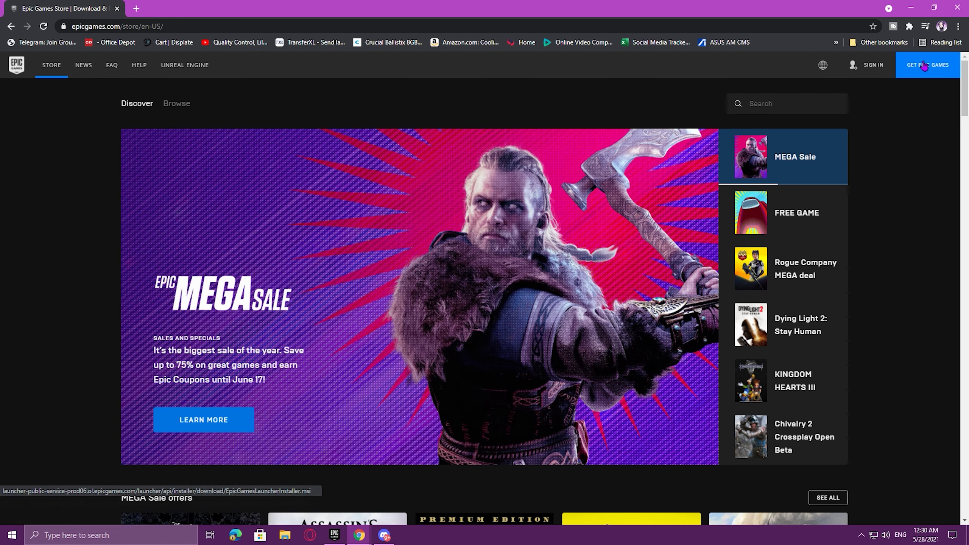
Download the EpicInstaller .msi via Get Epic Games on epicgames.com
left_click(926, 65)
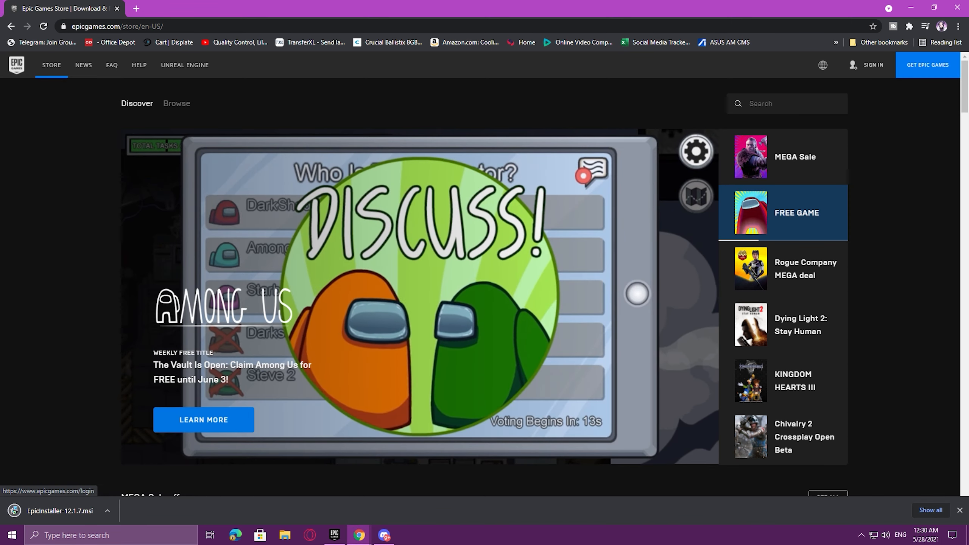
left_click(106, 510)
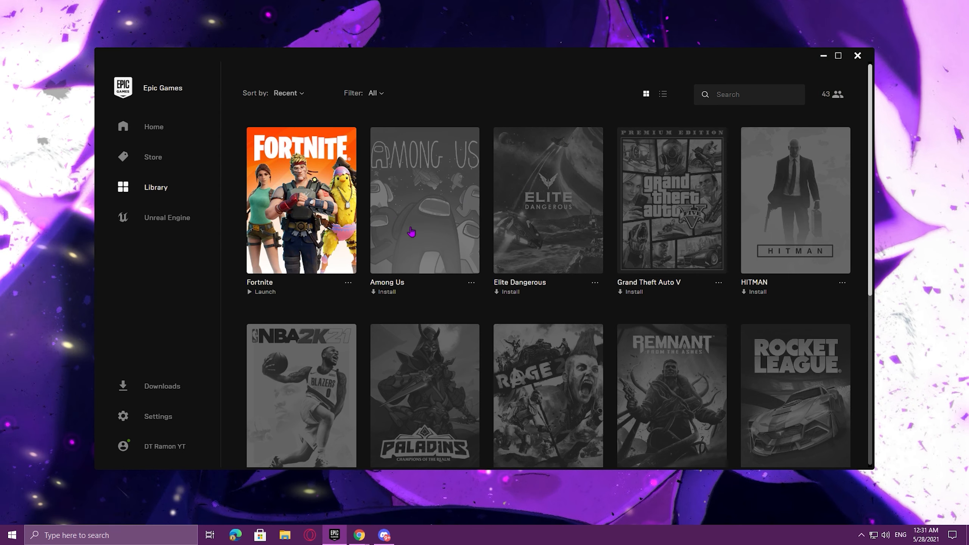
mouse_move(153, 164)
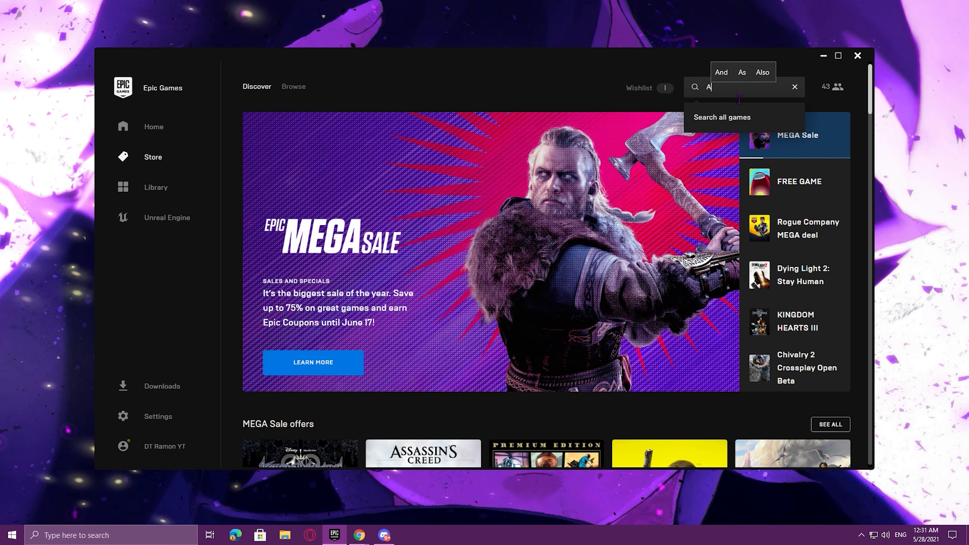
Search the store for 'Among us', confirm its page shows it owned, and return to Library
type("Among us")
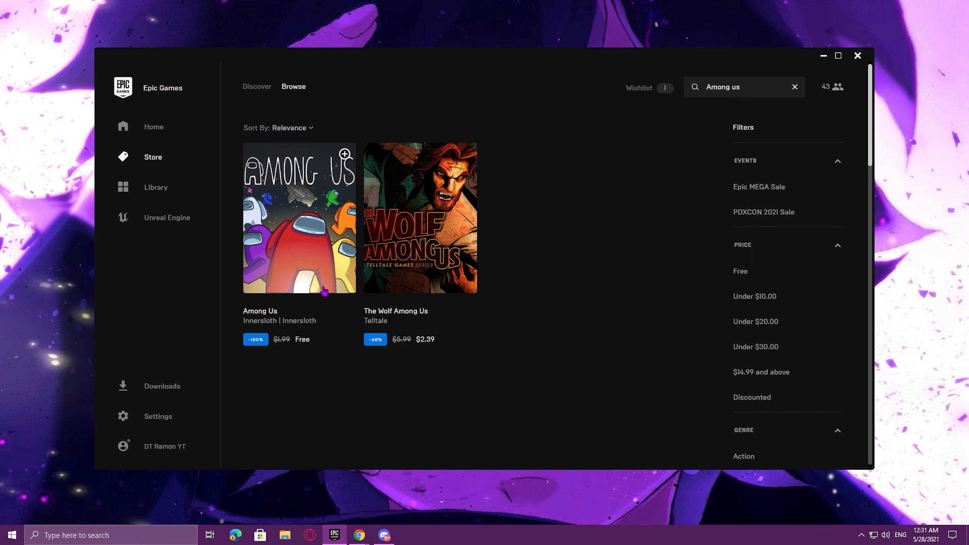
left_click(299, 218)
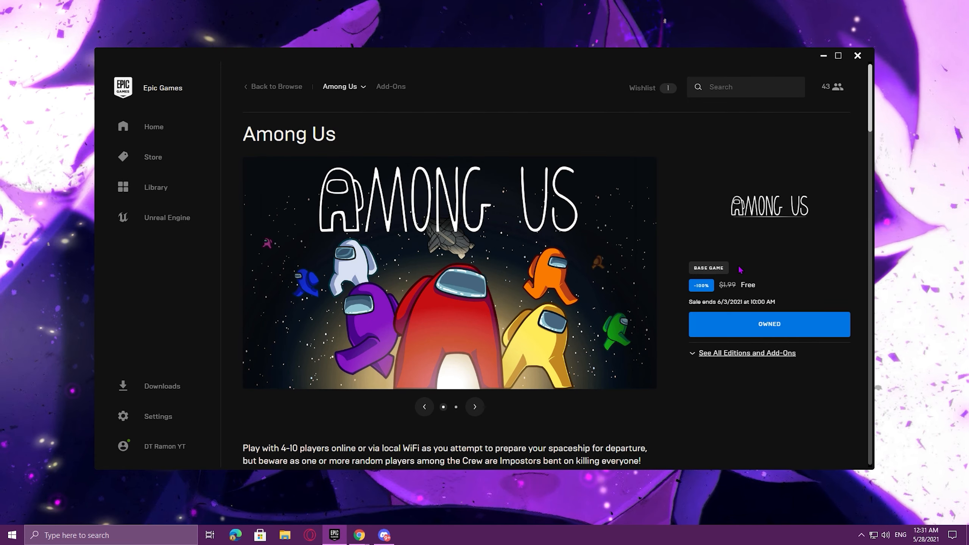
left_click(155, 187)
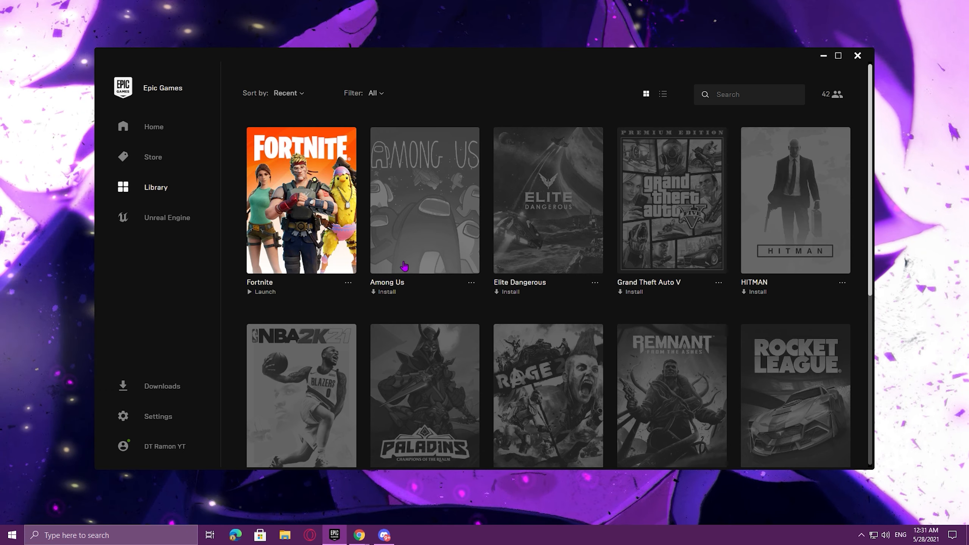
mouse_move(395, 296)
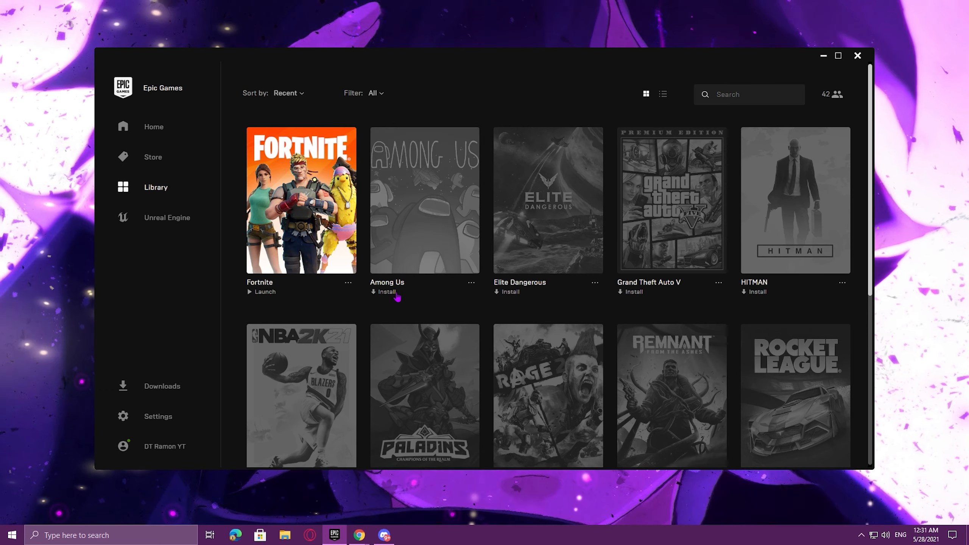
mouse_move(457, 343)
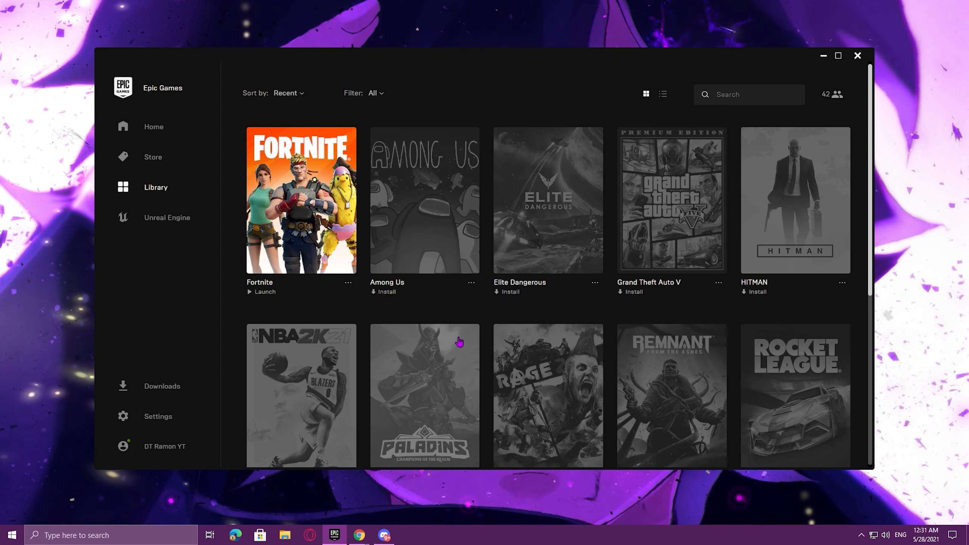
Install Among Us from its Library tile
left_click(383, 291)
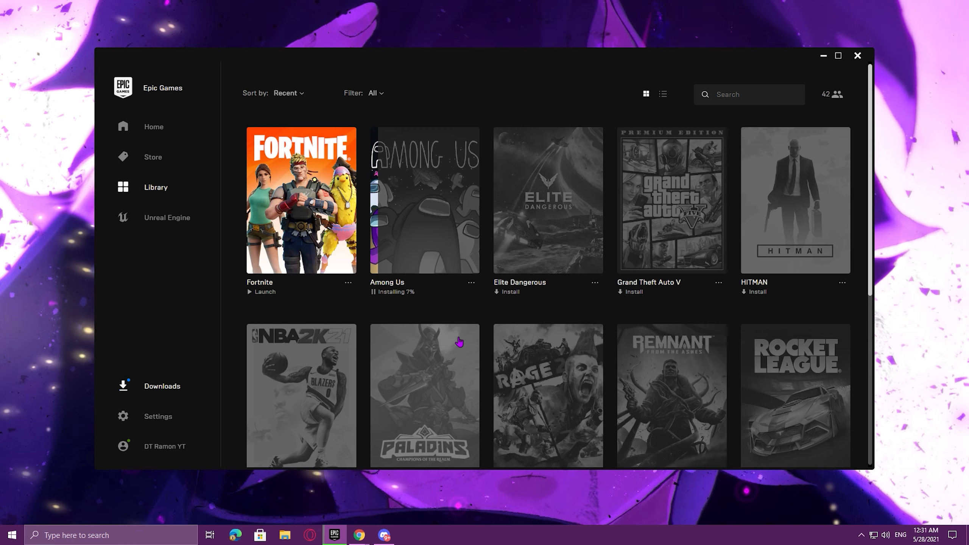